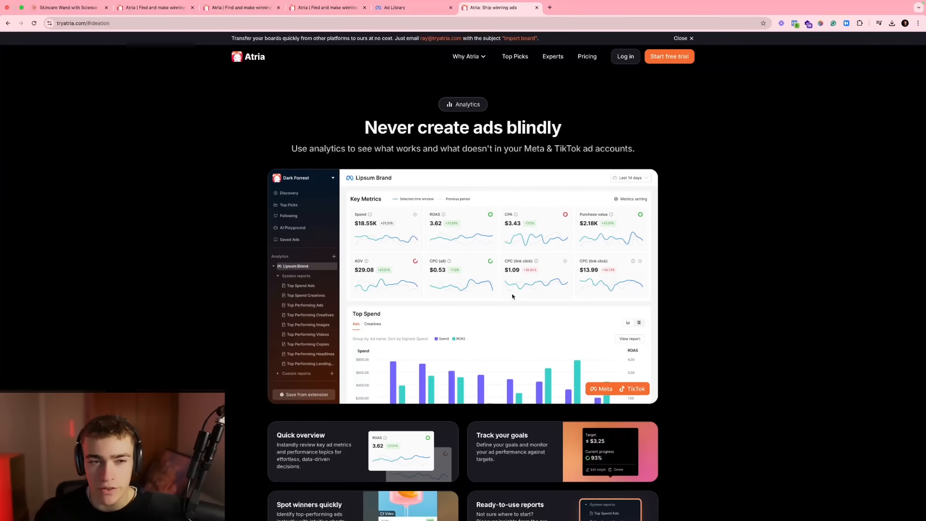
# Show the AI recommendation panel for the winning curly-hair video ad in the Radar view.
pyautogui.click(300, 285)
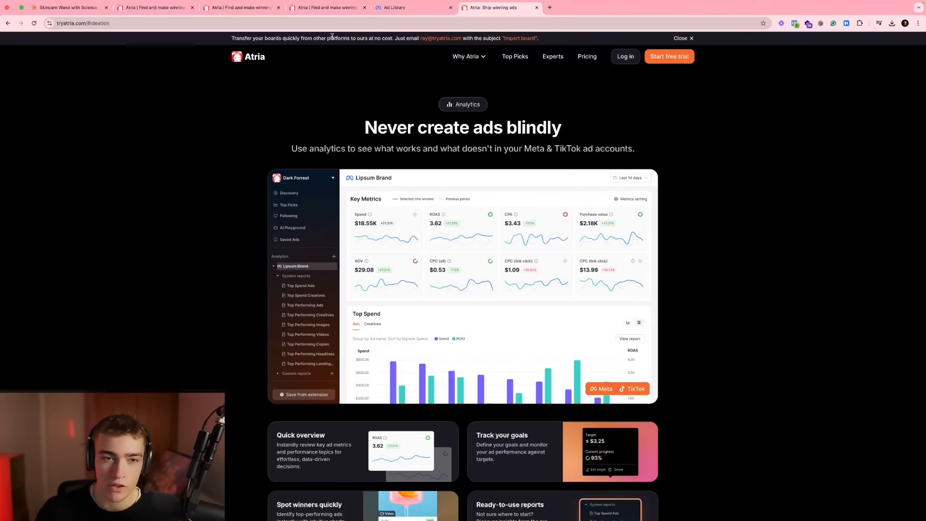
pyautogui.click(300, 285)
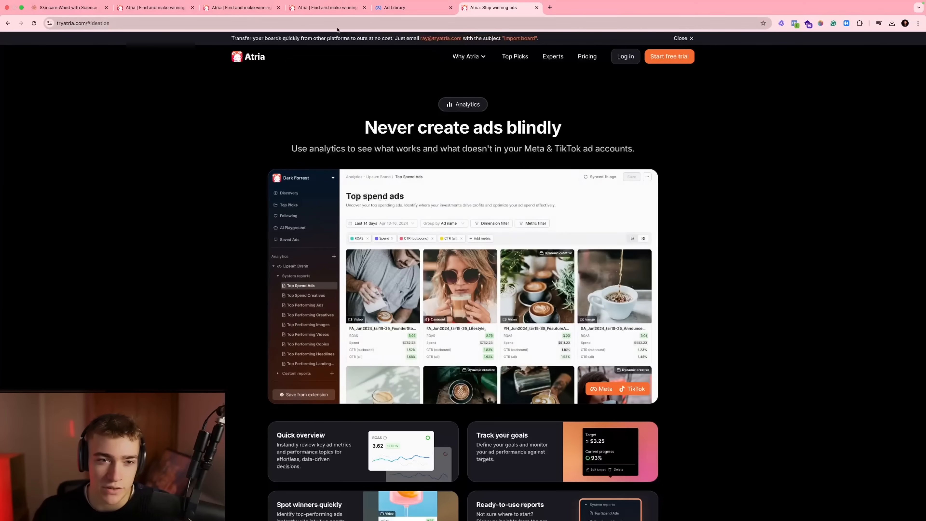
pyautogui.click(241, 8)
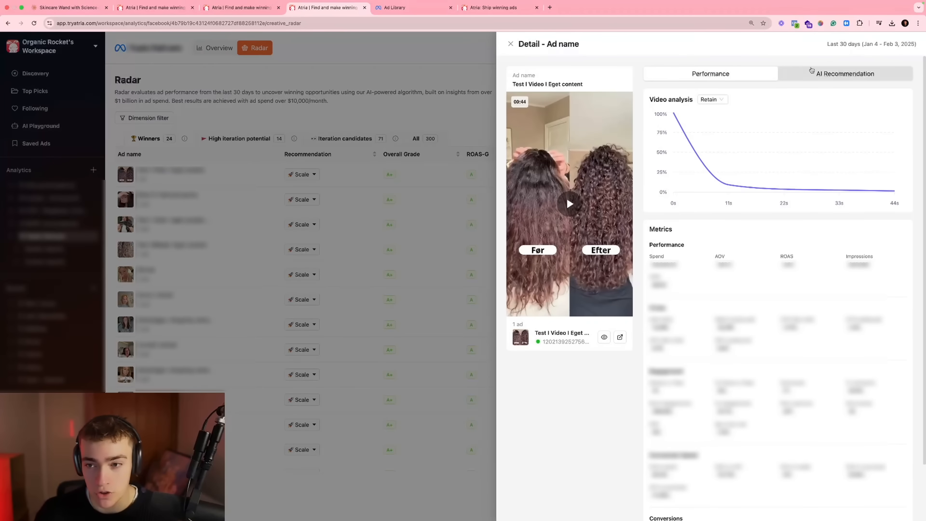
pyautogui.click(844, 73)
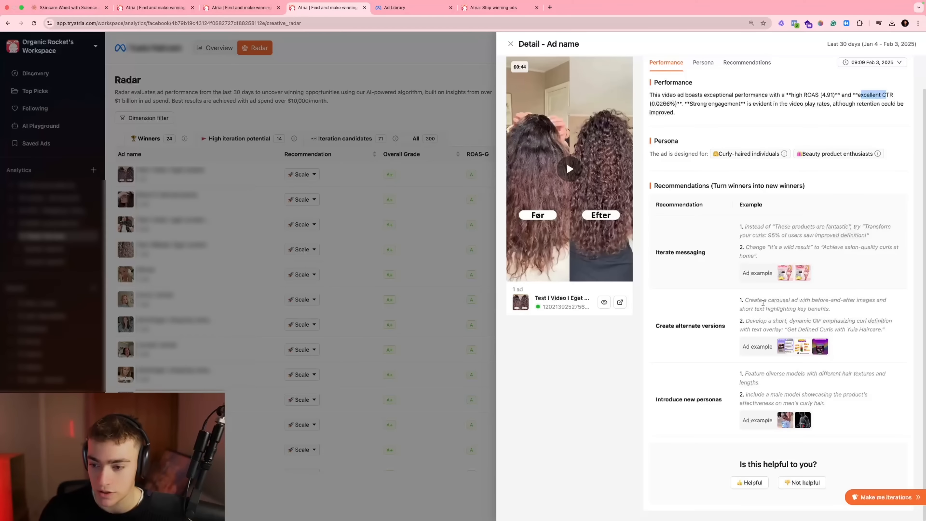
pyautogui.click(785, 273)
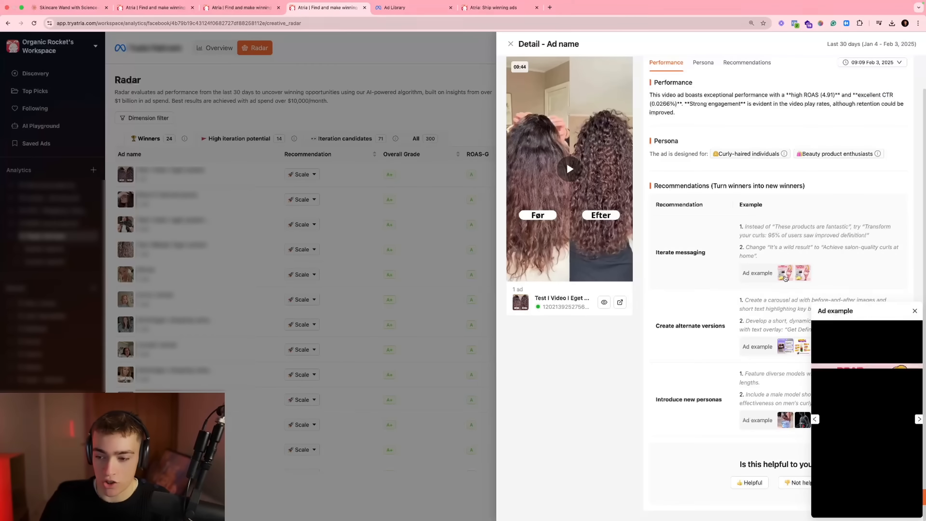
pyautogui.click(918, 418)
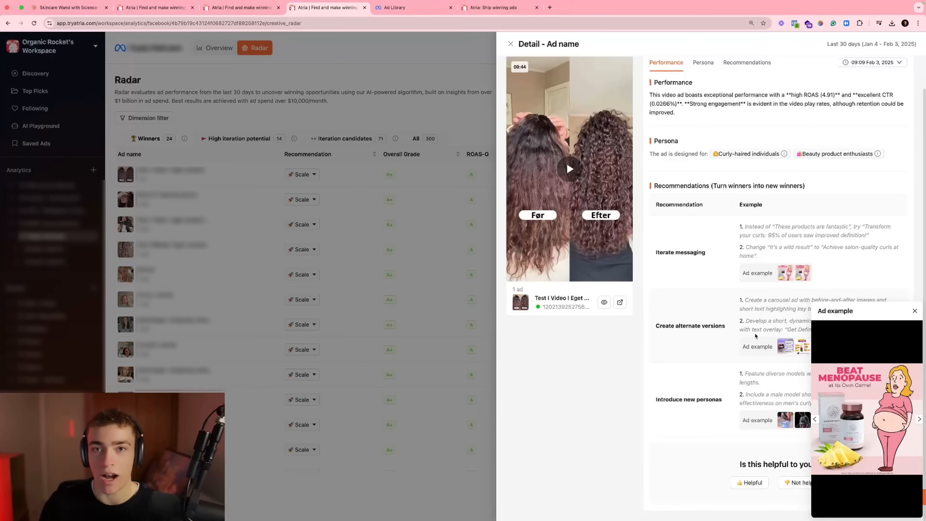
pyautogui.click(915, 310)
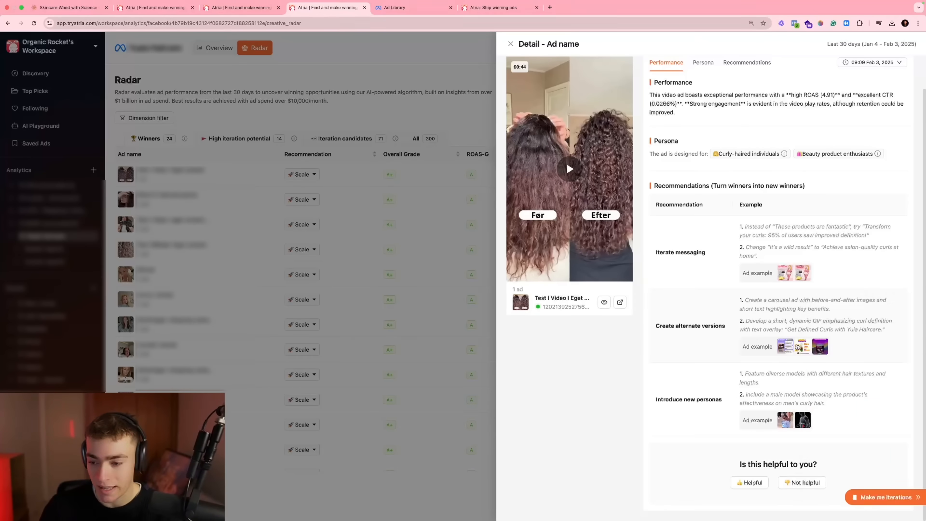
pyautogui.click(820, 347)
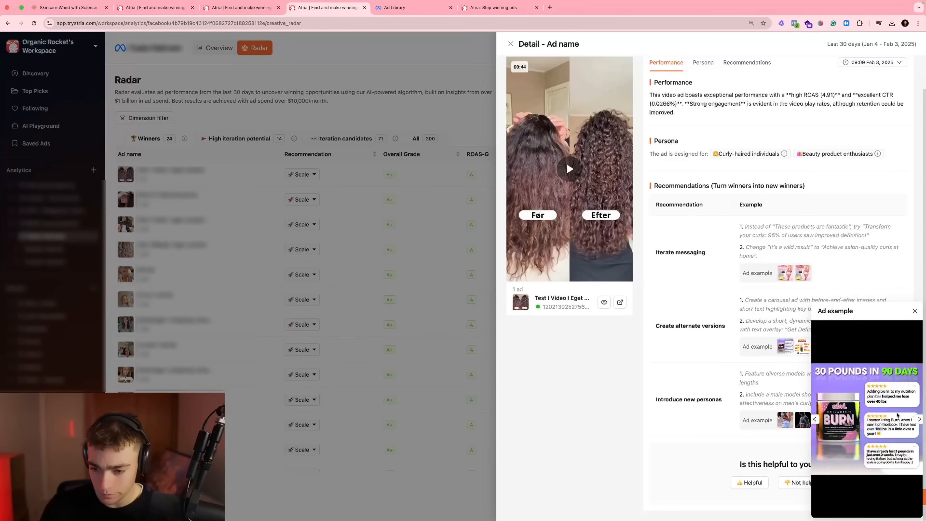
pyautogui.click(919, 419)
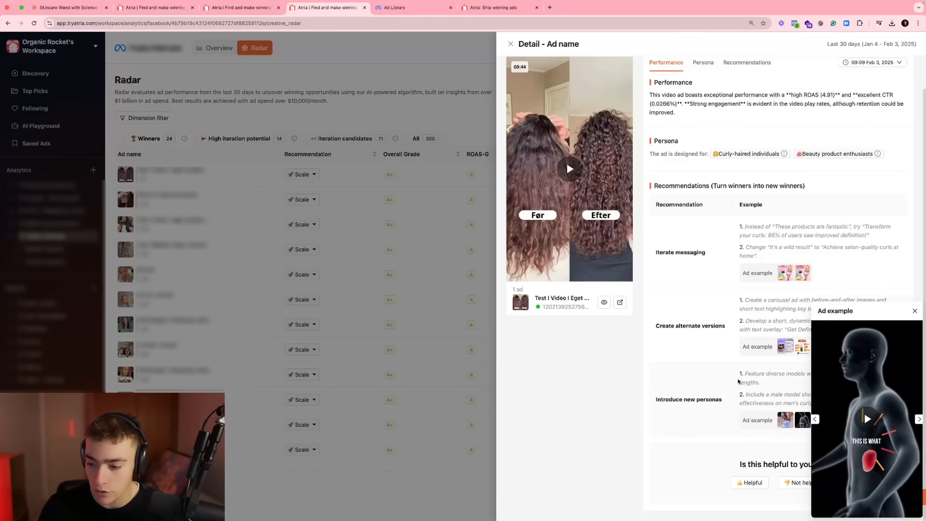
pyautogui.click(914, 311)
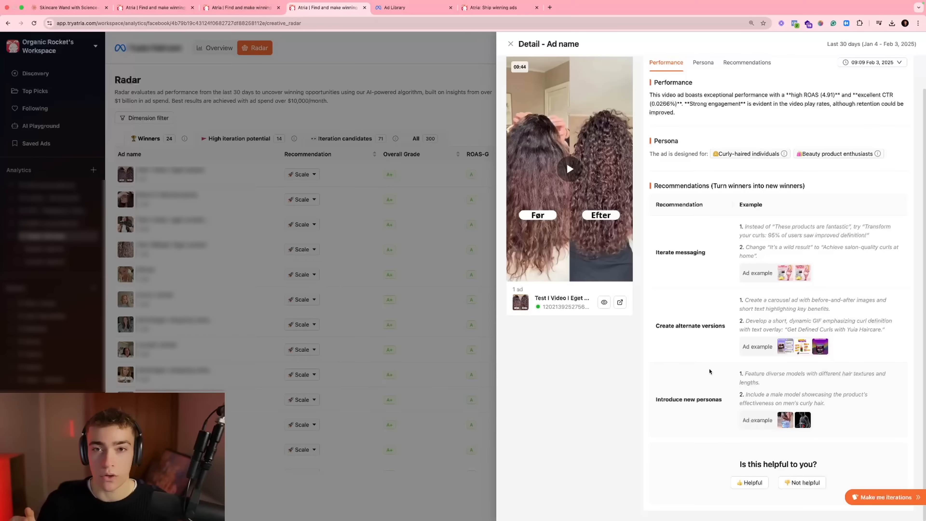
pyautogui.moveTo(355, 233)
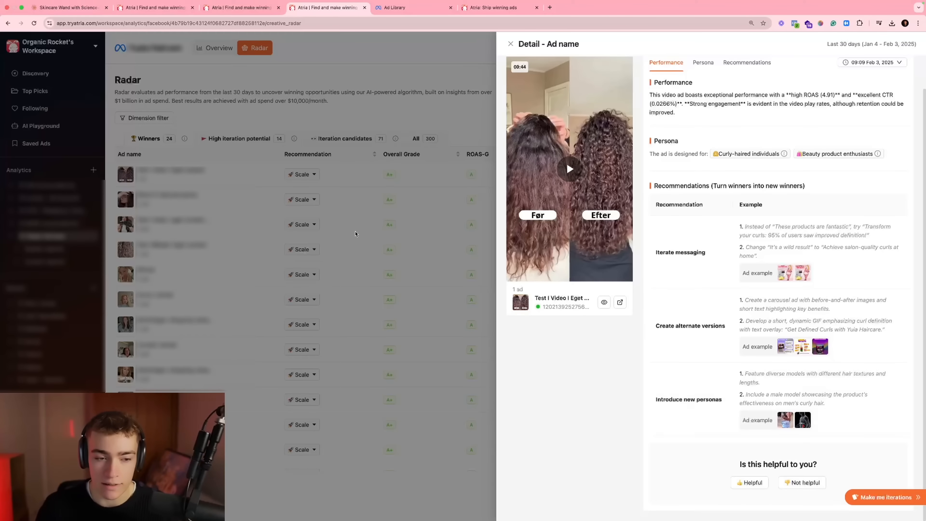
# Generate an AI recommendation for the Stine S haircare ad and dismiss the unavailable-recommendation warning.
pyautogui.click(510, 44)
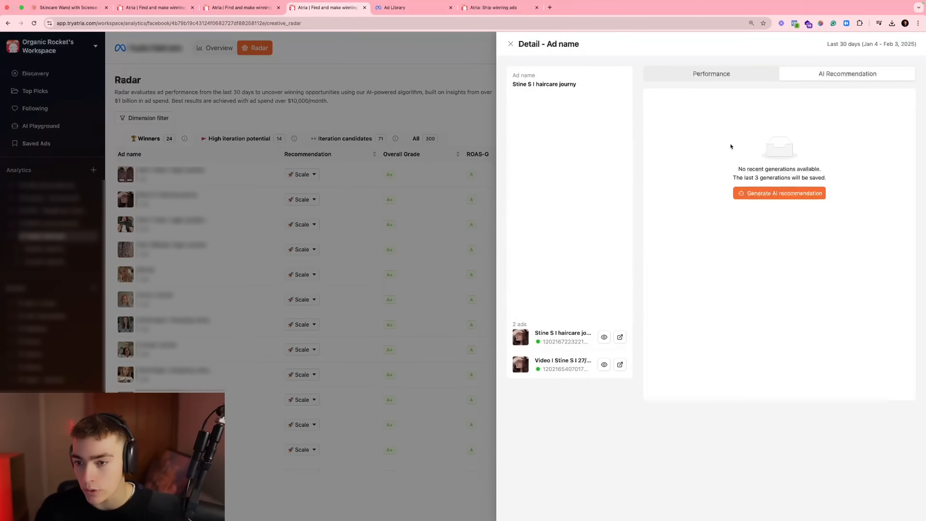
pyautogui.click(711, 73)
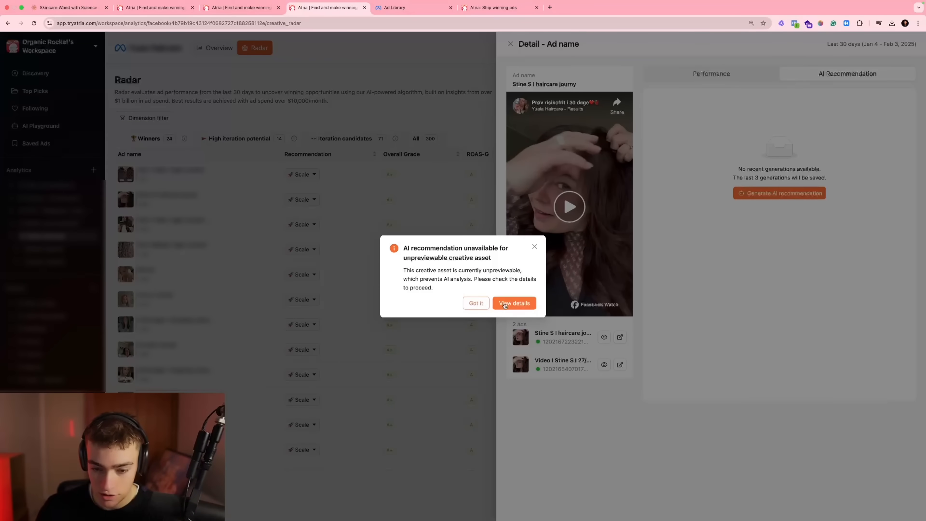
pyautogui.click(513, 302)
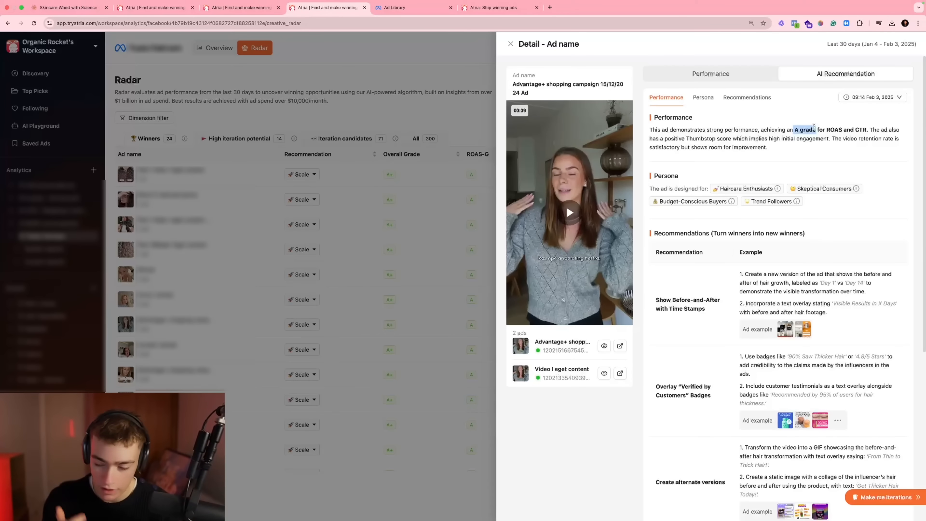
pyautogui.moveTo(743, 185)
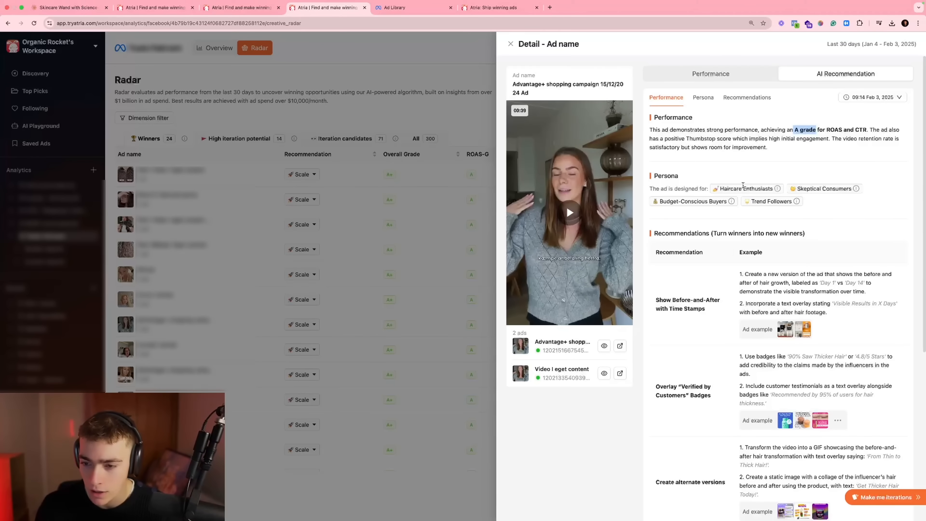
pyautogui.moveTo(778, 189)
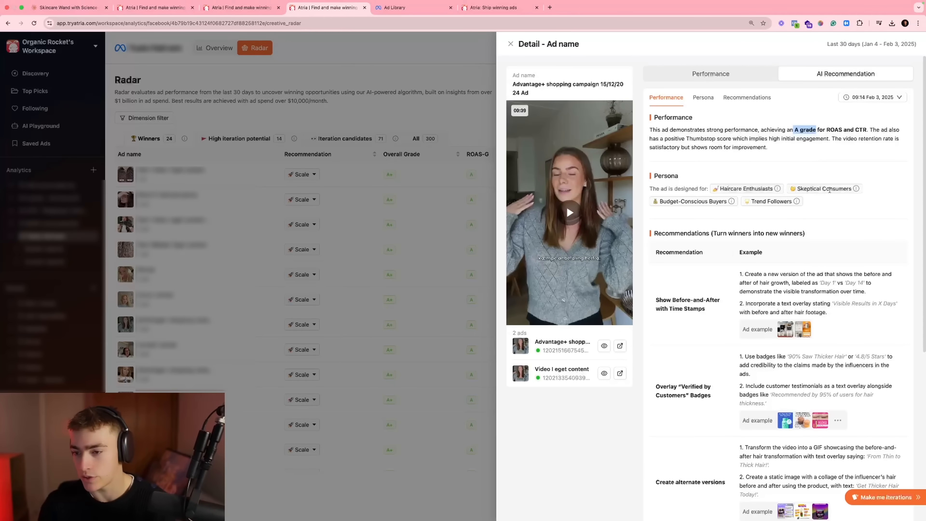
pyautogui.moveTo(732, 201)
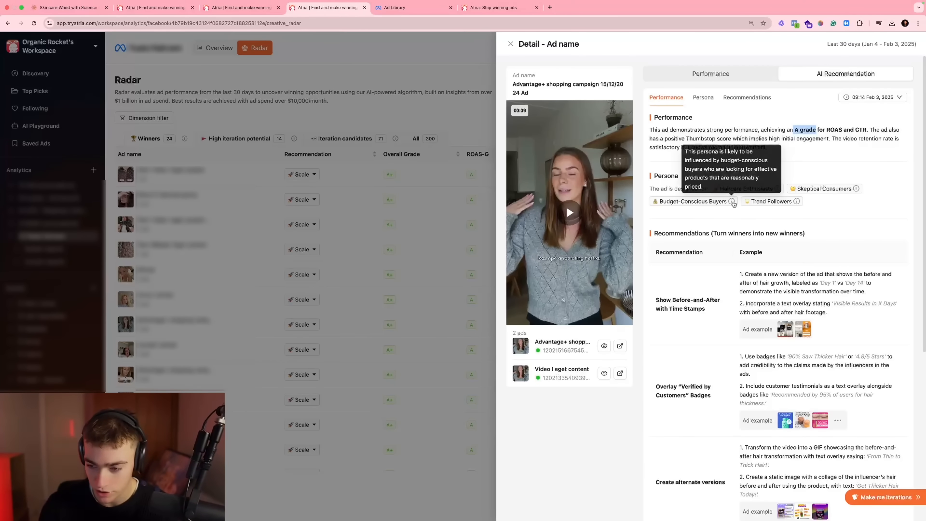
# Play the winning ad's video and reach the 'Verified by Customers' badges example ad.
pyautogui.scroll(-3)
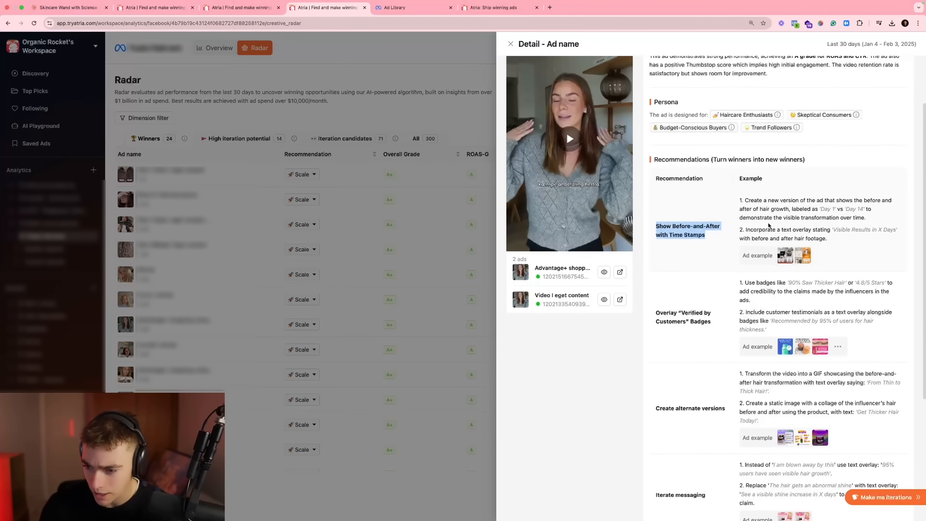
pyautogui.click(568, 138)
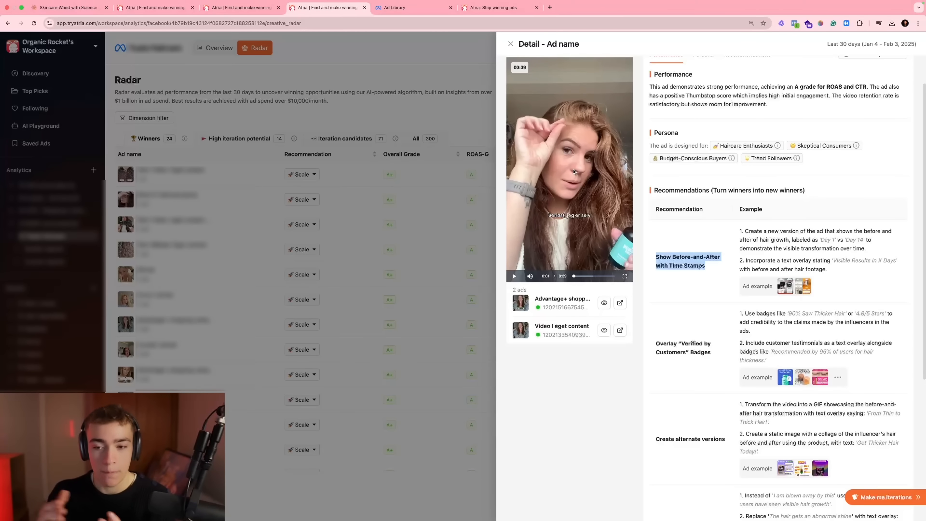
pyautogui.scroll(-3)
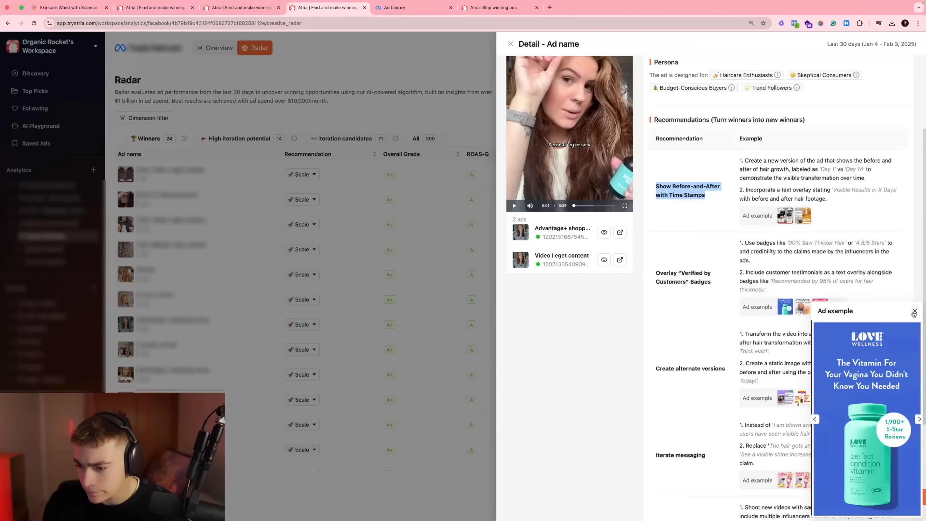
# Close the example ad preview and review the recommendations table to the end and back to the top.
pyautogui.click(914, 311)
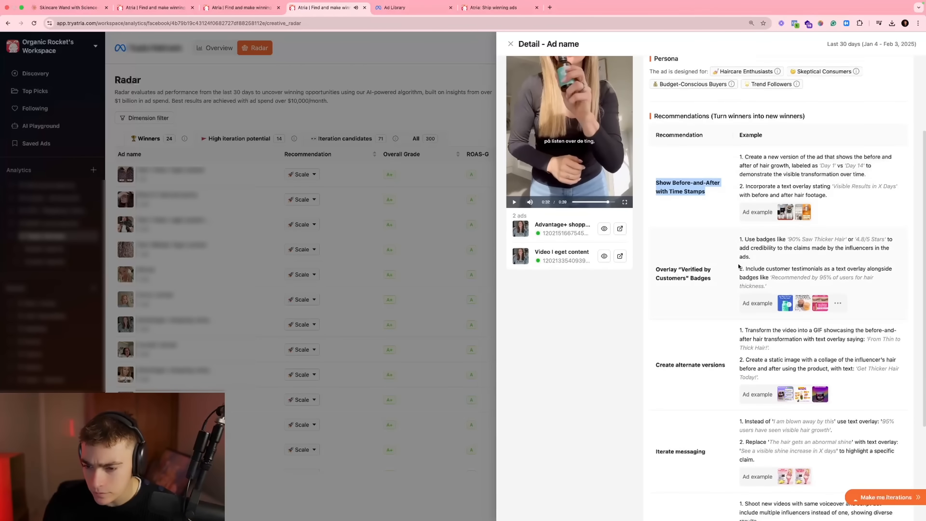
pyautogui.scroll(-3)
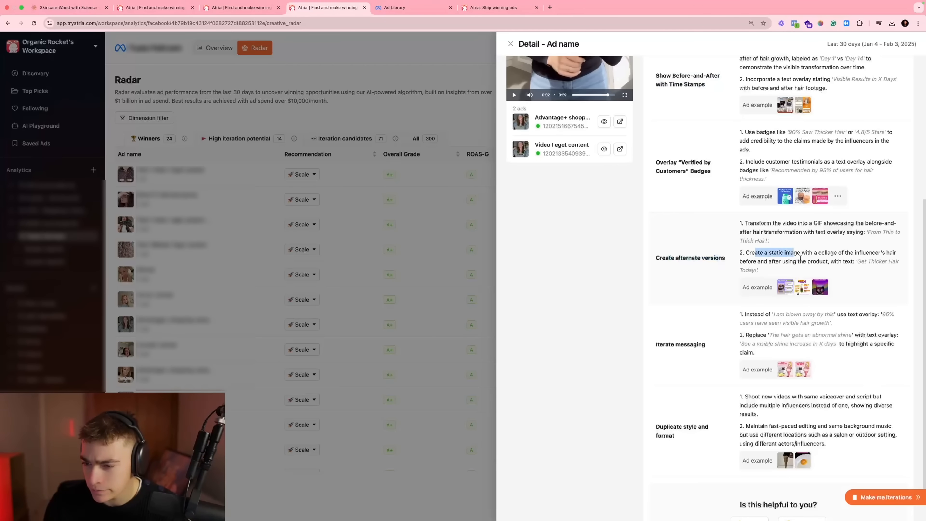
pyautogui.scroll(-3)
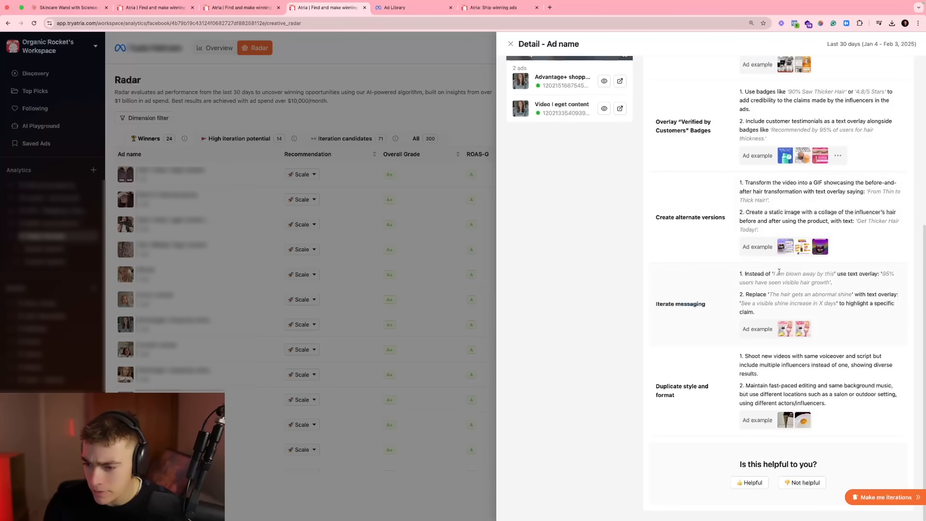
pyautogui.moveTo(849, 290)
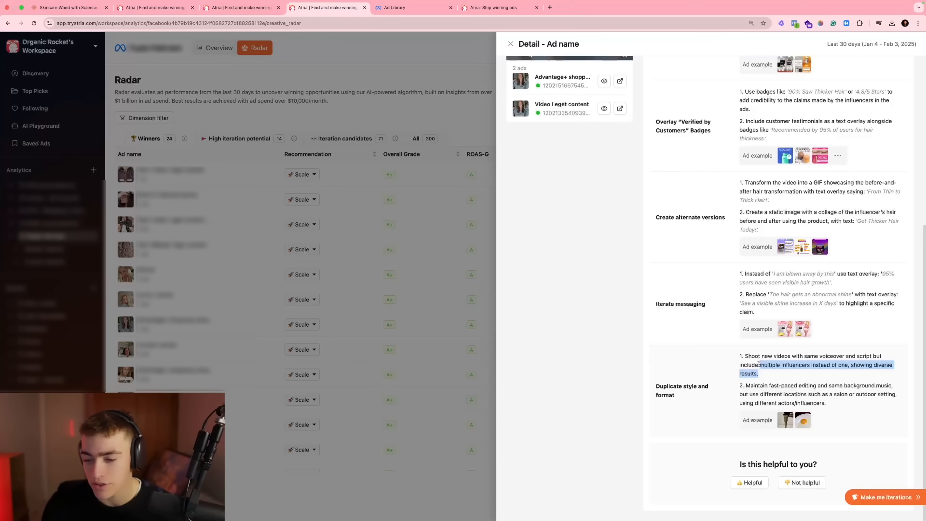
pyautogui.click(719, 365)
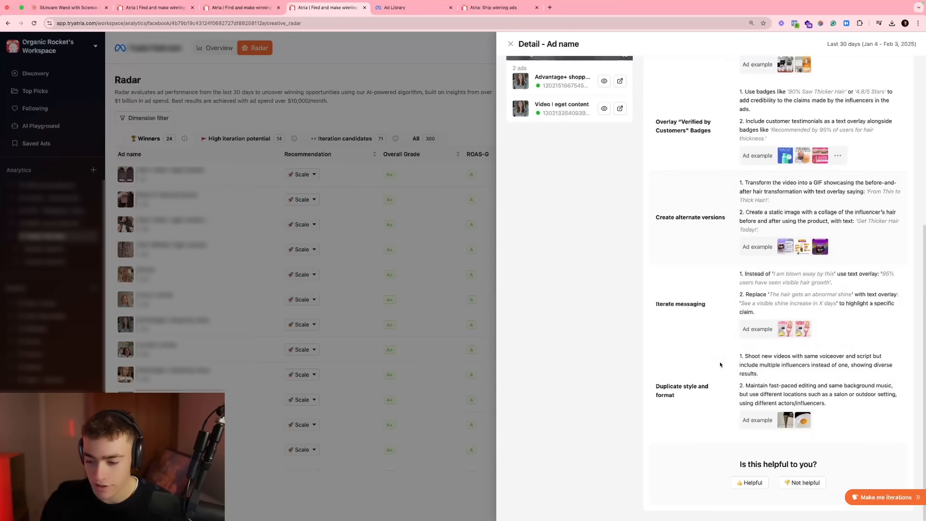
pyautogui.scroll(3)
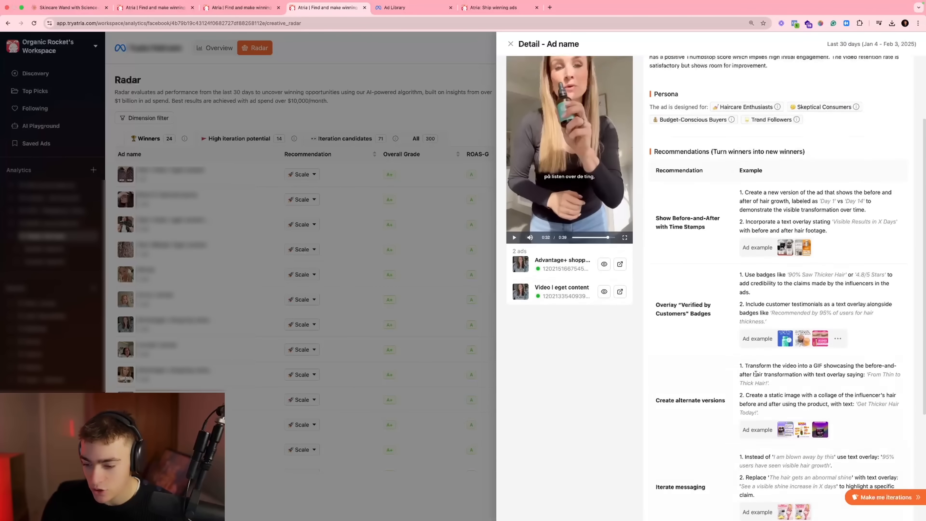
pyautogui.scroll(3)
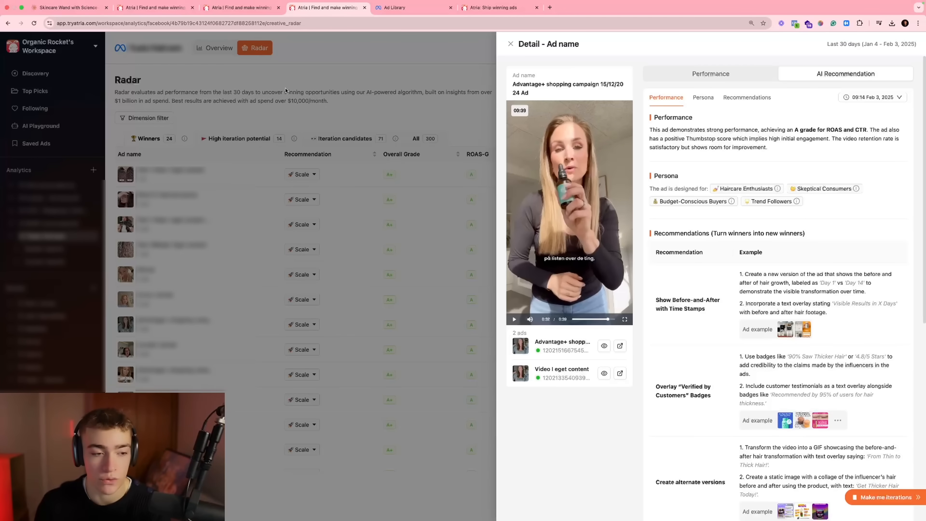
# Close the ad detail, then open and dismiss the Radar performance analysis settings without changes.
pyautogui.click(511, 44)
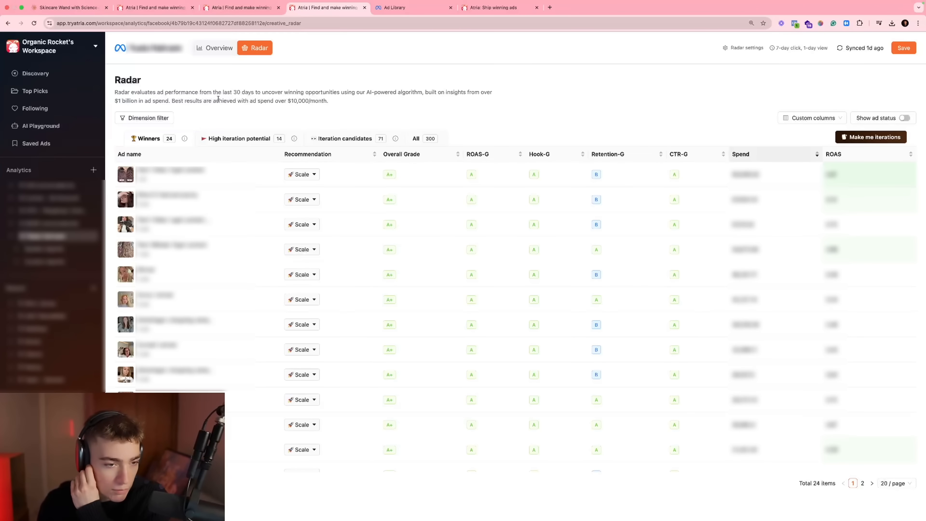
pyautogui.moveTo(235, 83)
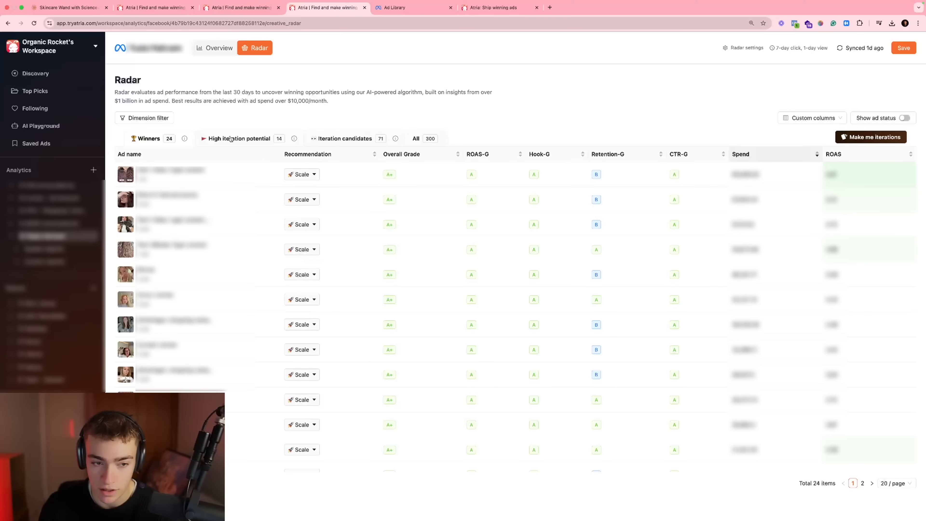
pyautogui.click(745, 48)
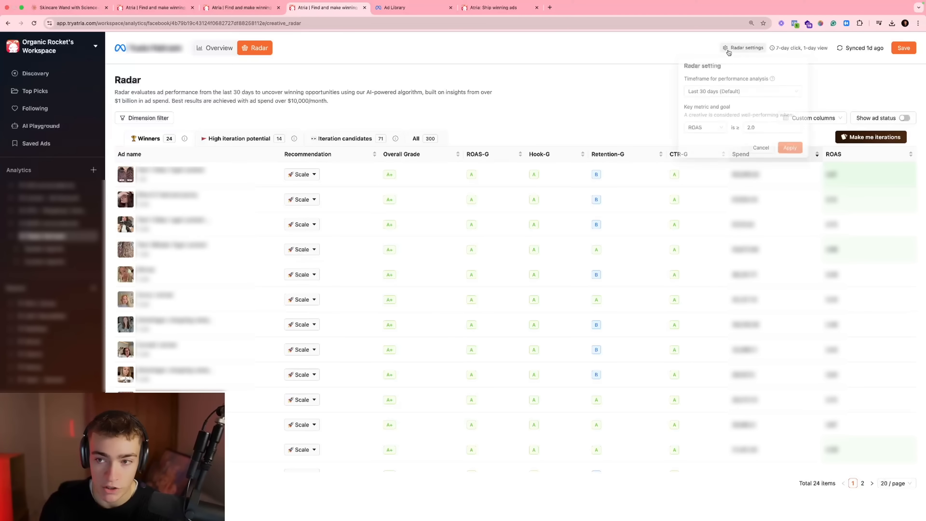
pyautogui.click(700, 134)
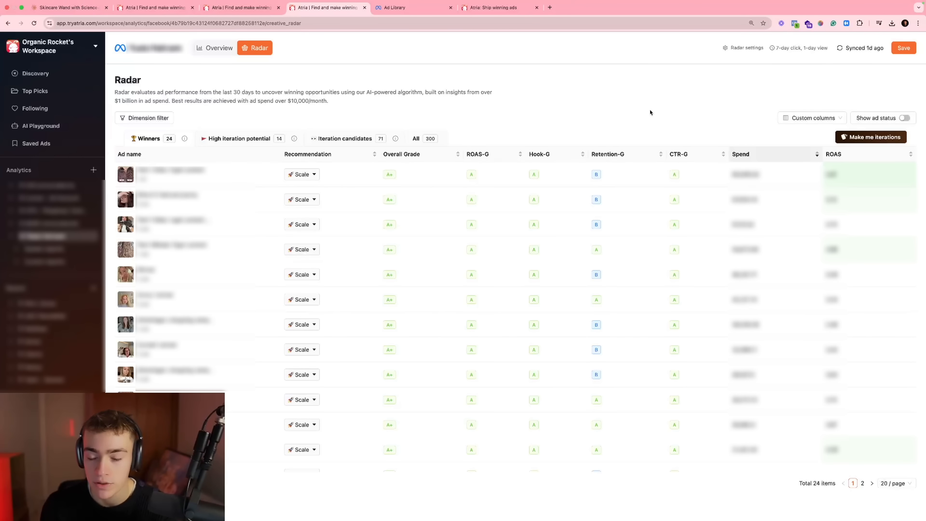
pyautogui.moveTo(339, 235)
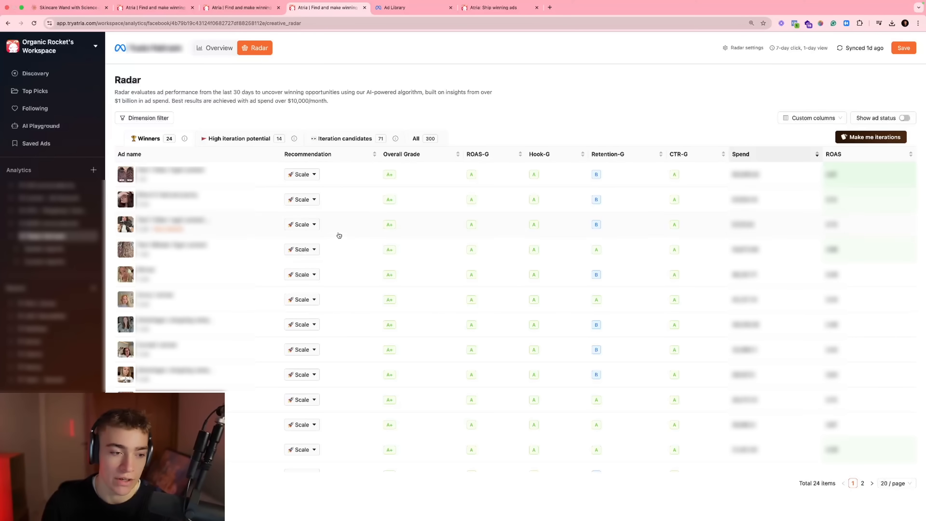